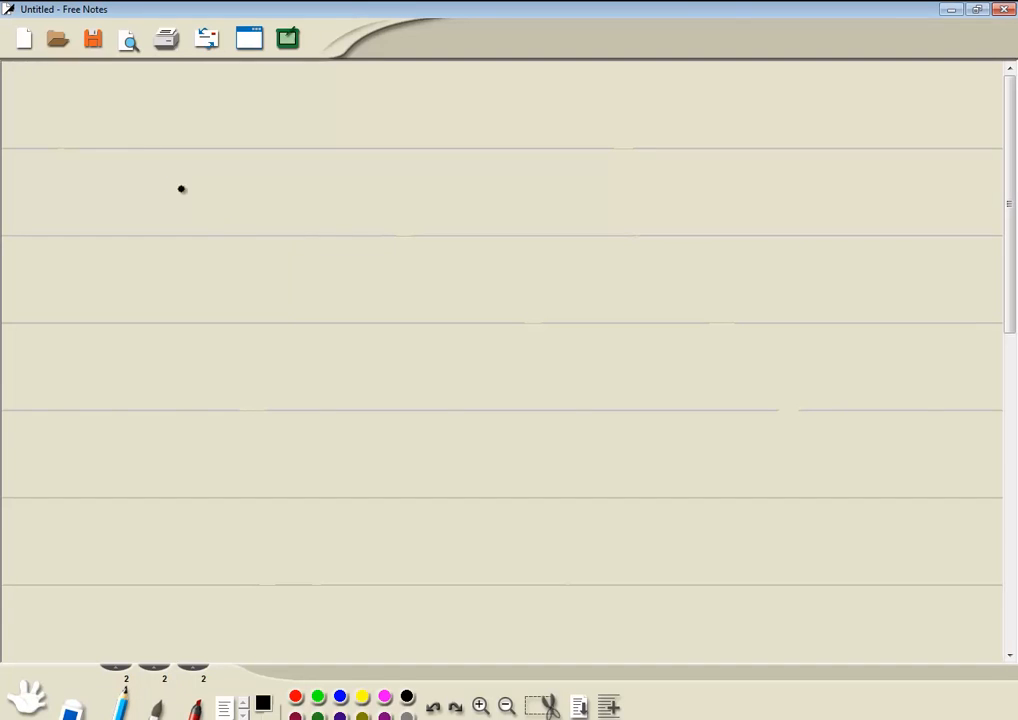
Step: Handwrite the problem (f+g)(4) in black ink on the lined page
drag(110, 175, 92, 225)
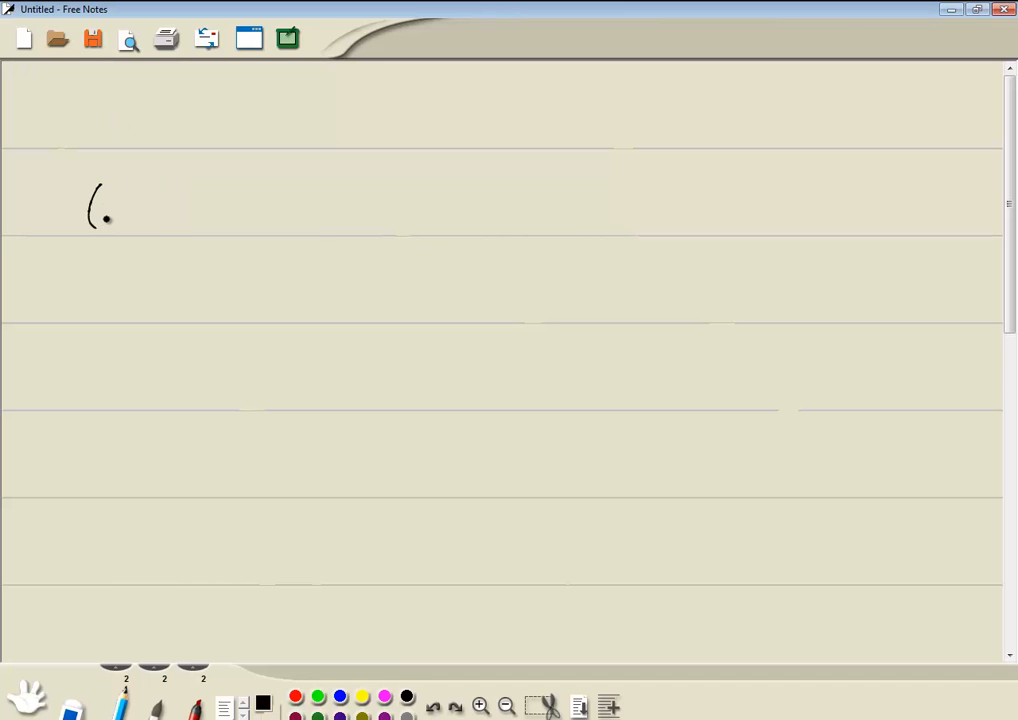
drag(100, 215, 150, 225)
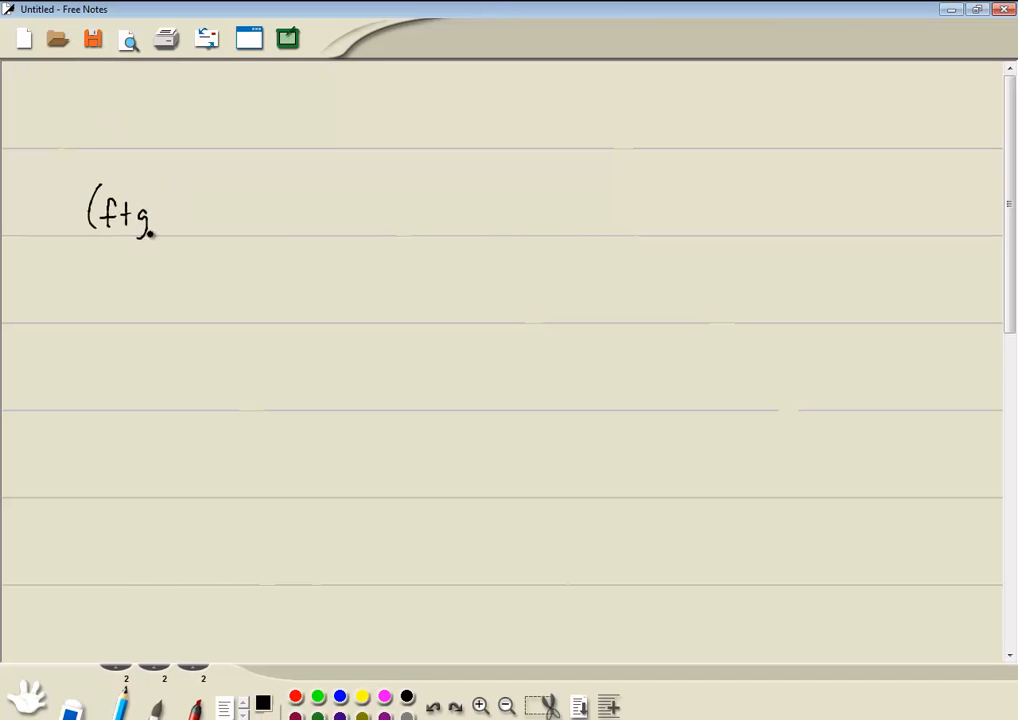
drag(160, 210, 205, 210)
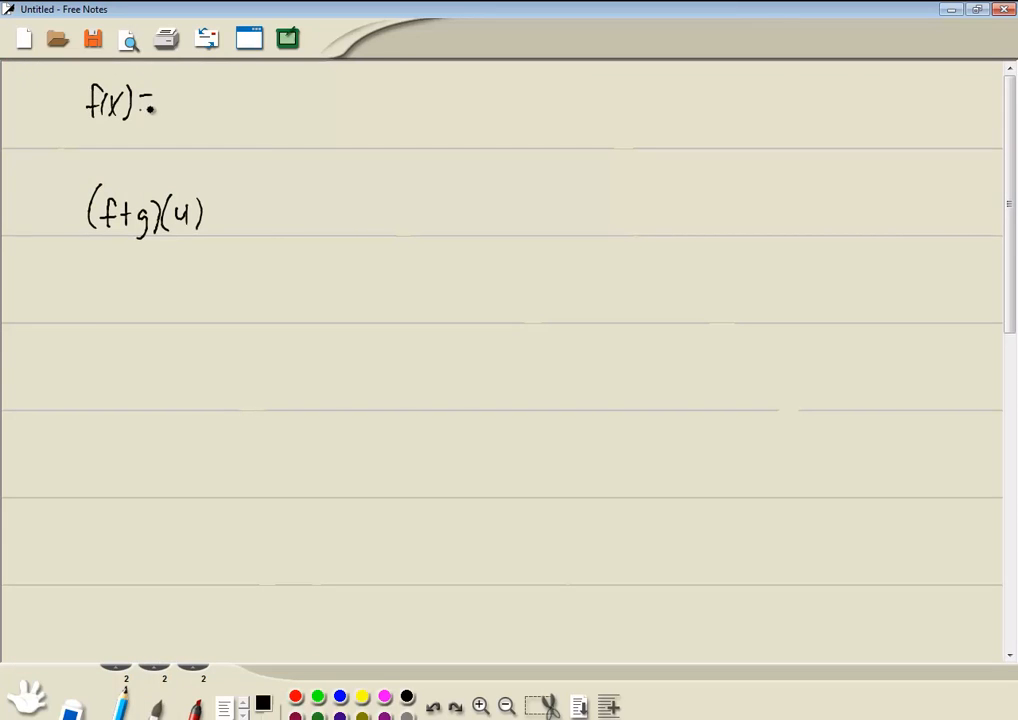
Step: Write f(x)=x-1 above the problem and g(x)=x+2 beneath it
drag(155, 105, 178, 100)
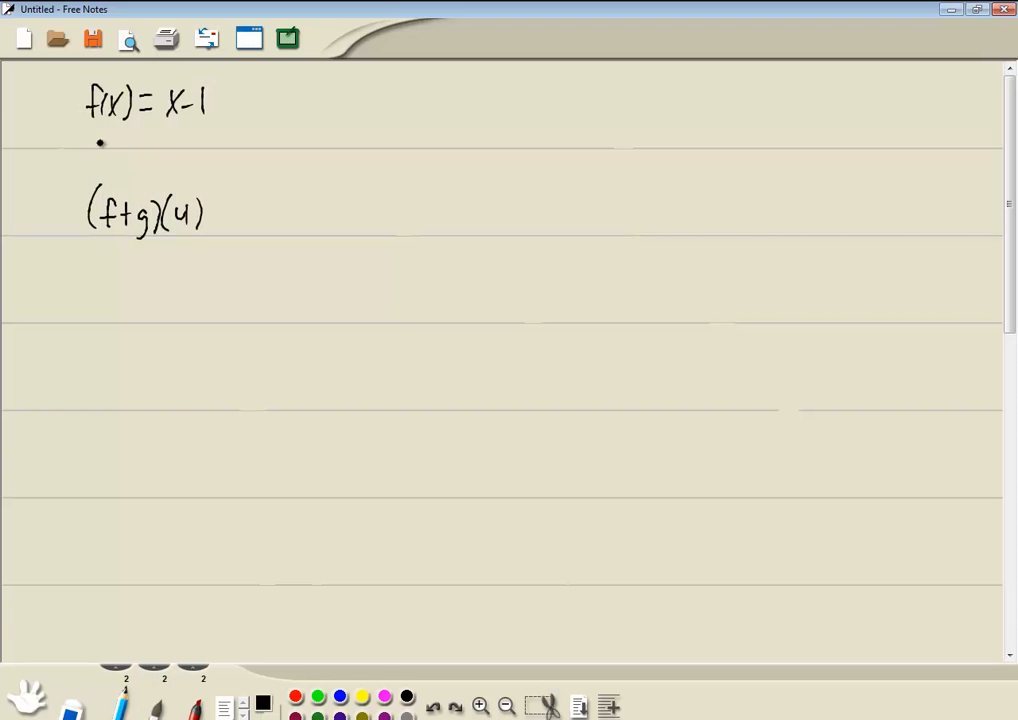
drag(88, 150, 145, 150)
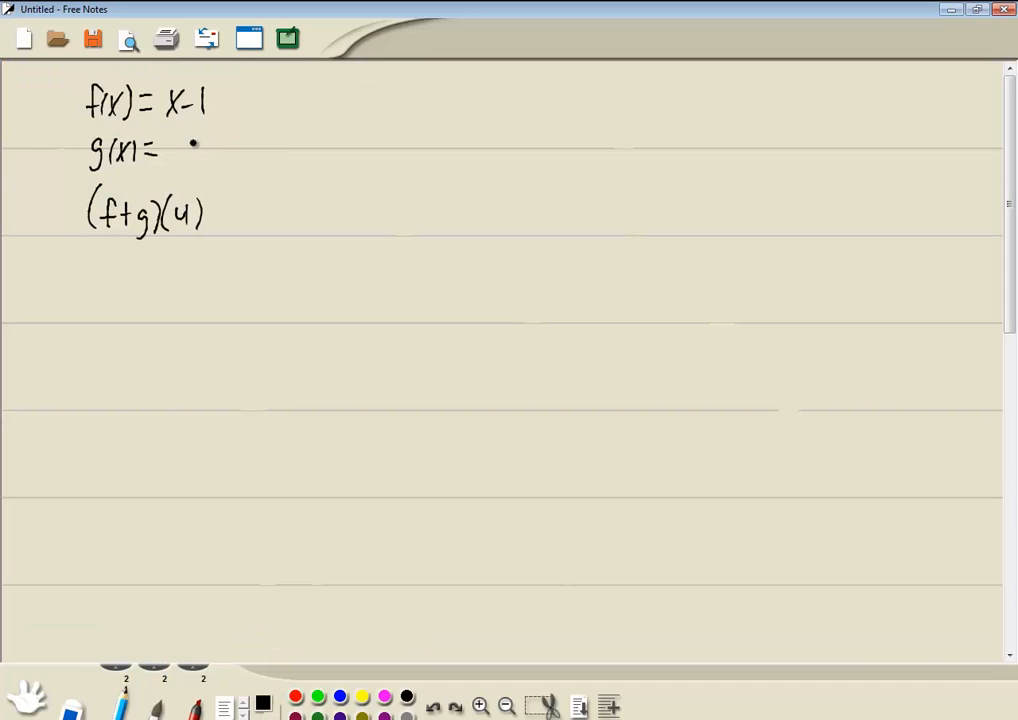
drag(165, 147, 220, 147)
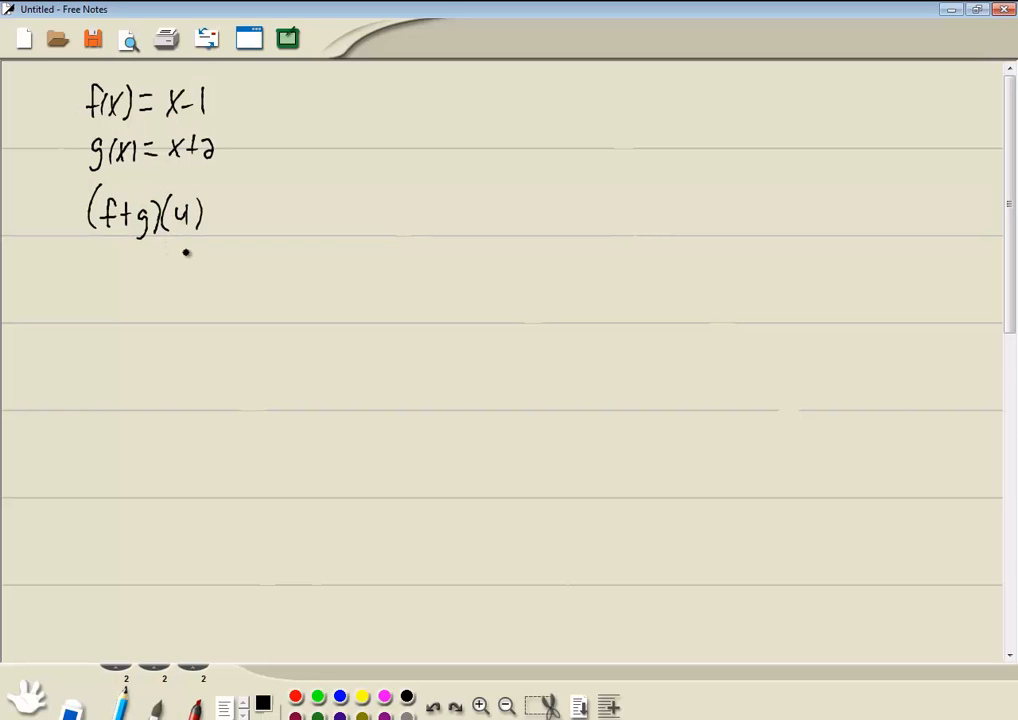
Step: In red, underline f+g labelled 1ST and the 4 labelled 2ND
click(296, 696)
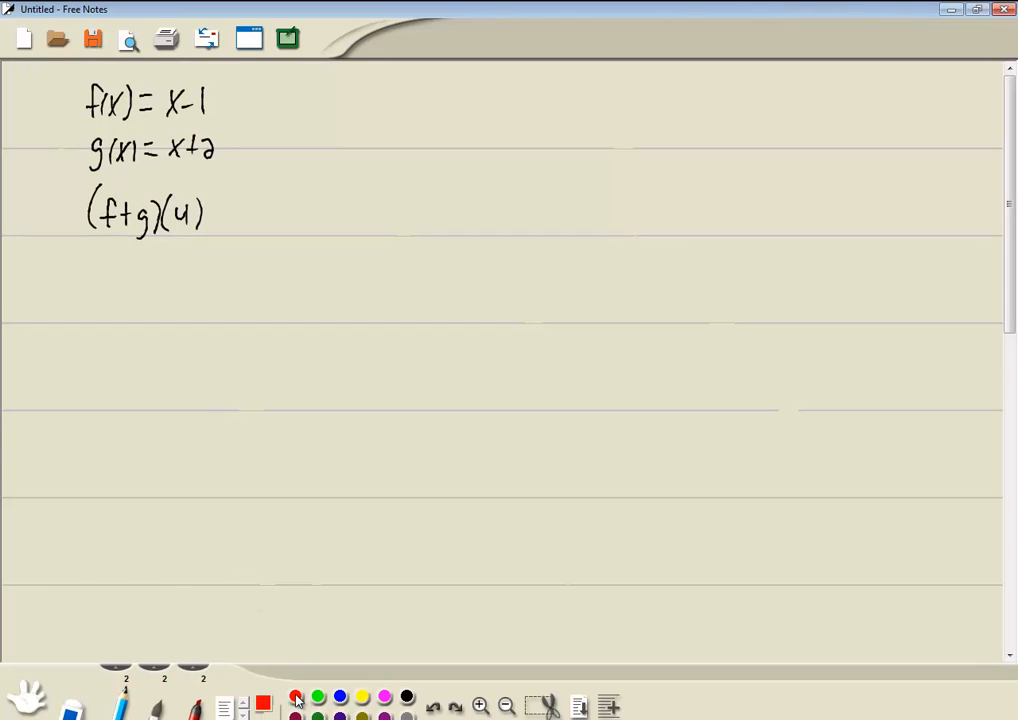
drag(100, 240, 140, 235)
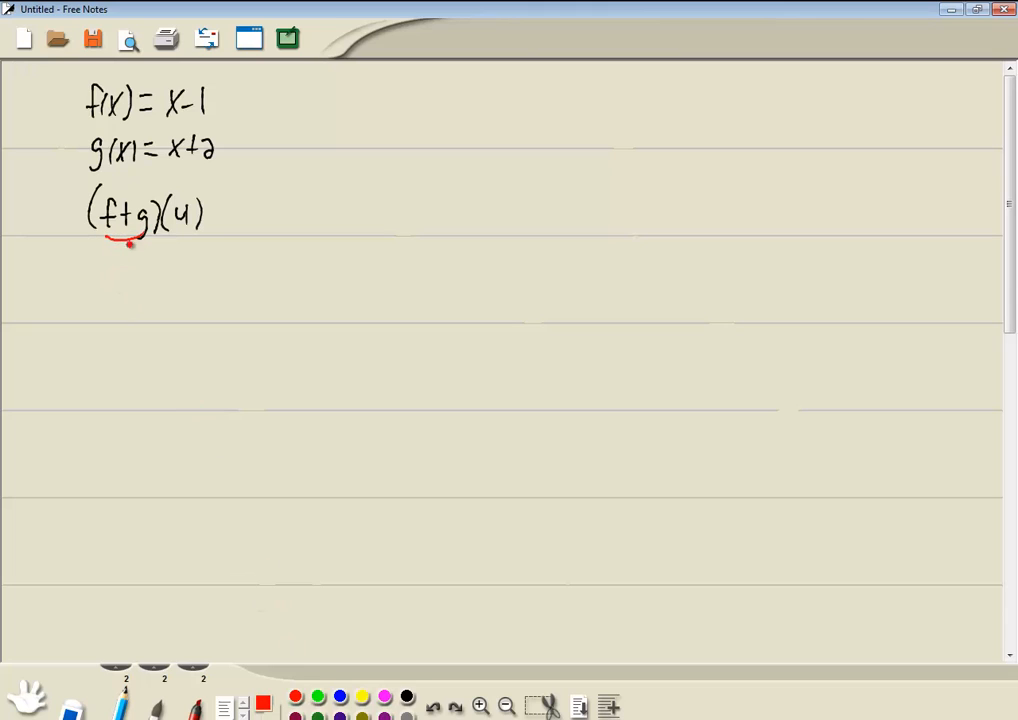
drag(115, 255, 140, 260)
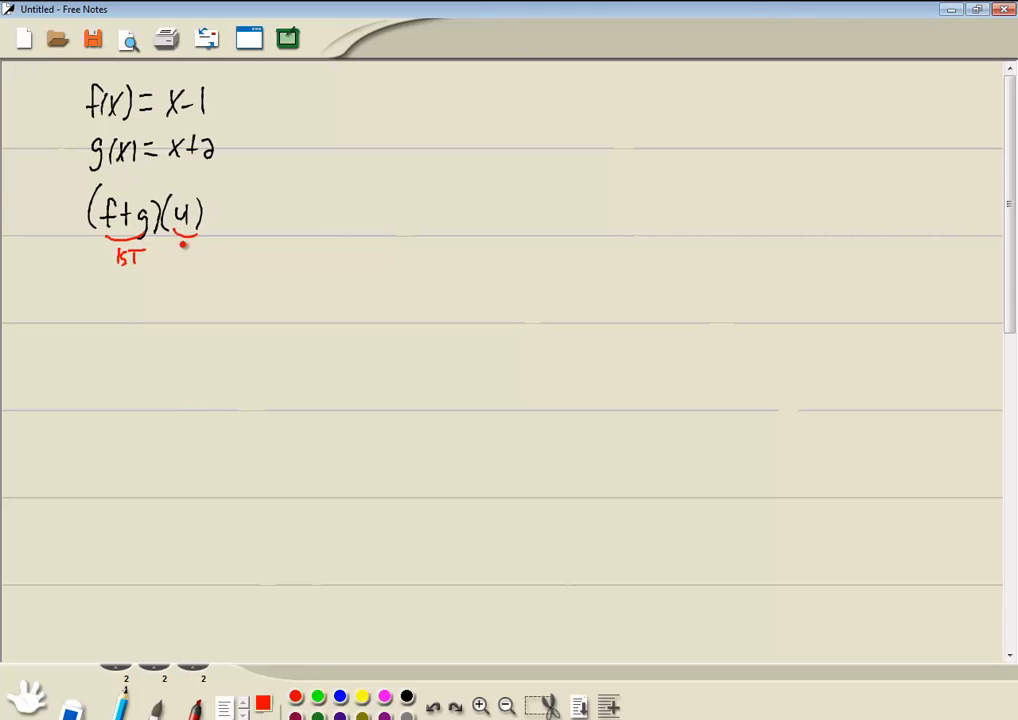
drag(178, 250, 210, 260)
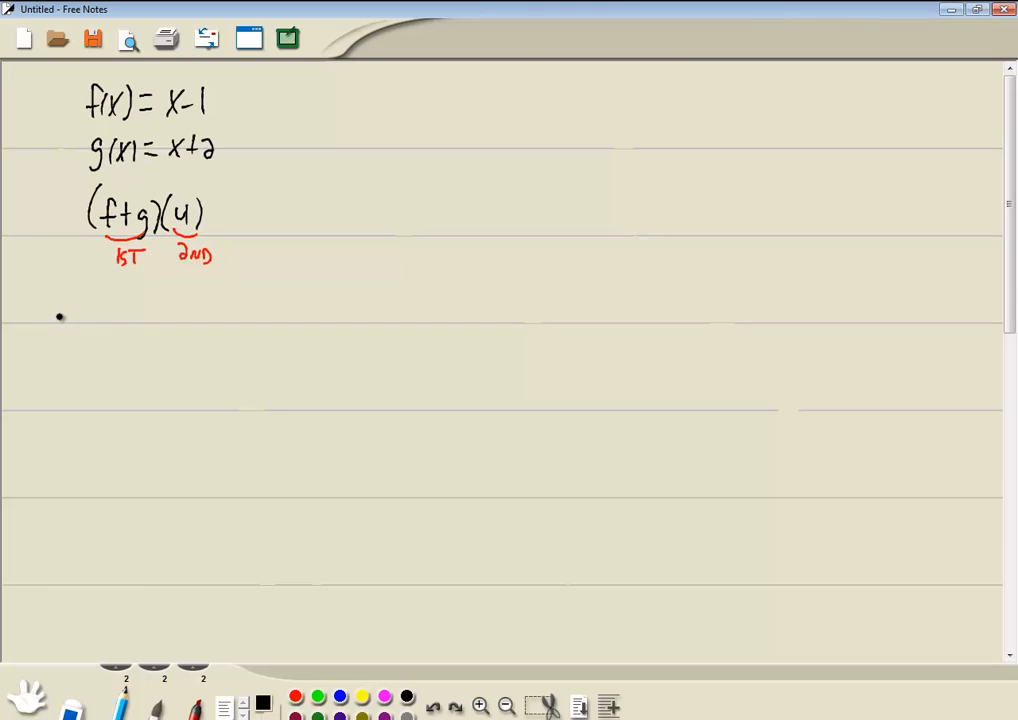
Step: Write circled 1, f+g=(x-1)+(x+2)=x-1+x+2=2x+1, then a circled 2
drag(45, 300, 60, 325)
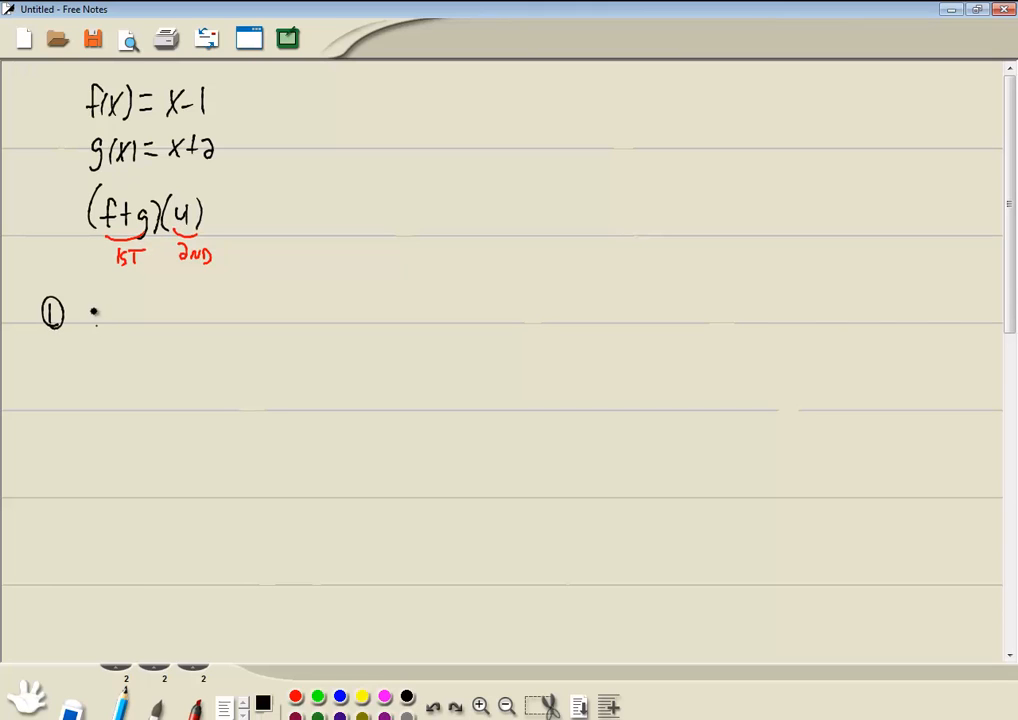
drag(90, 310, 150, 315)
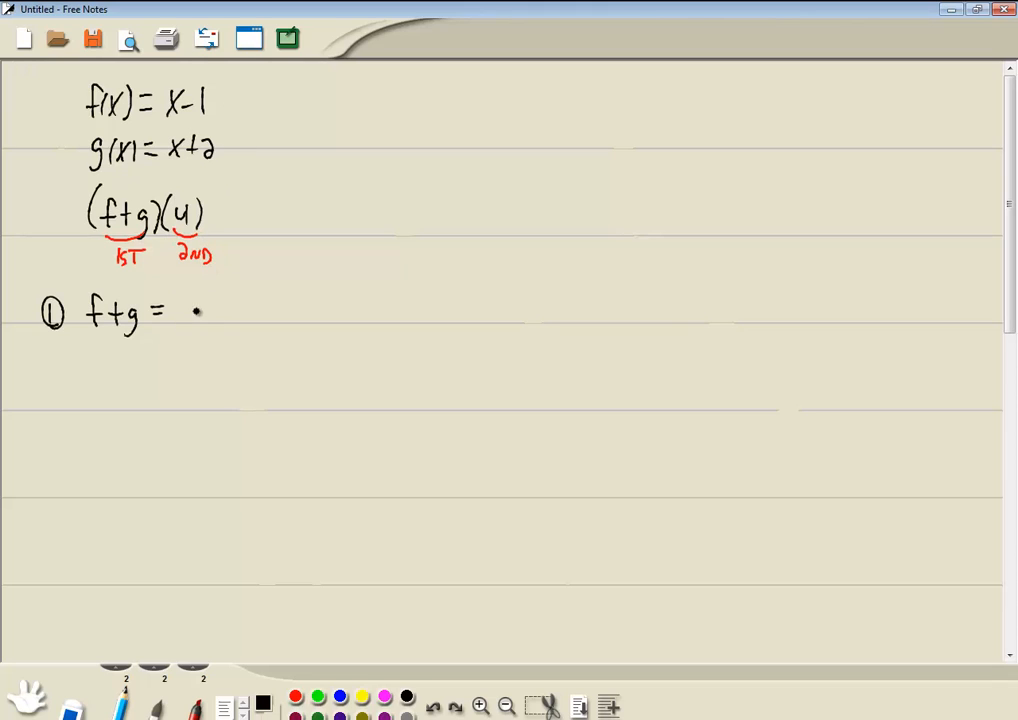
drag(180, 315, 235, 315)
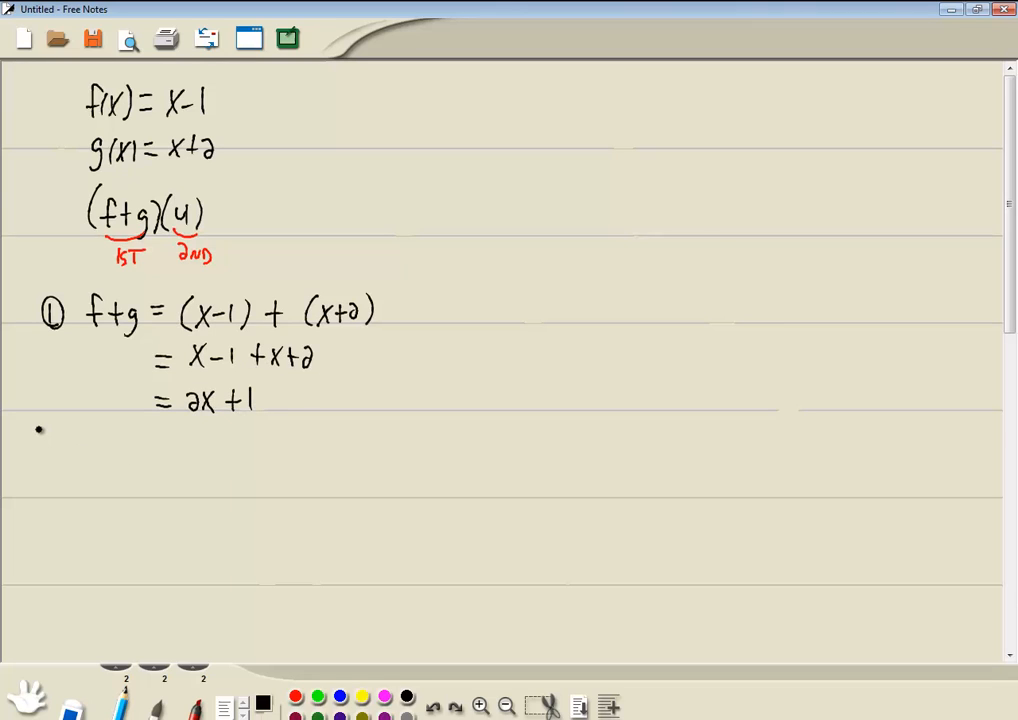
drag(40, 430, 50, 450)
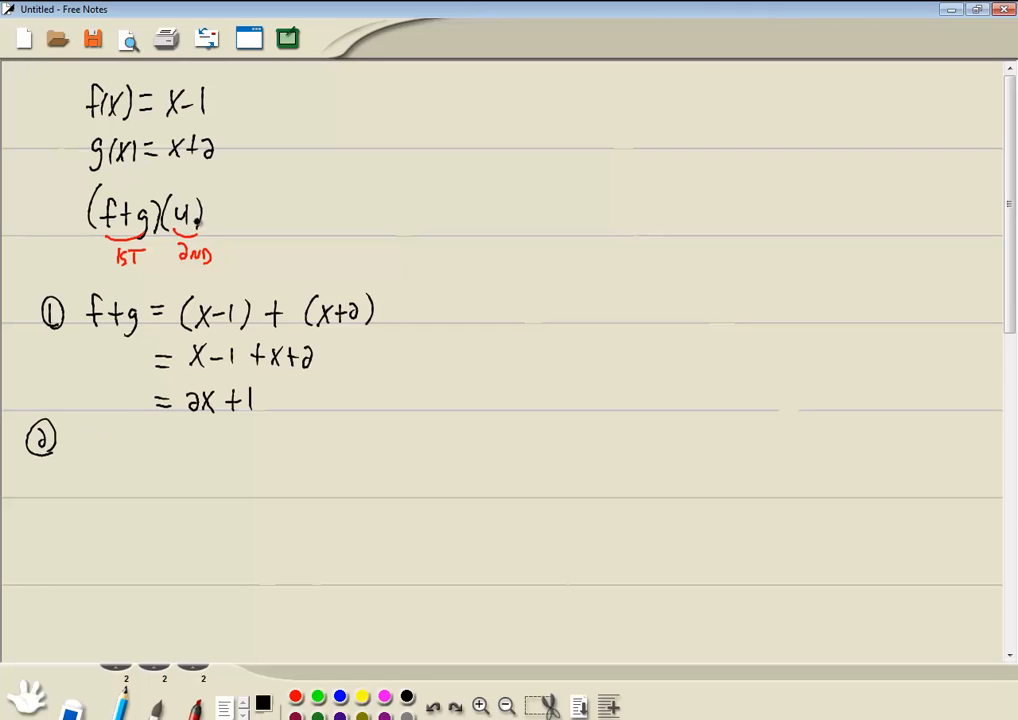
Step: Write =2(4)+1, =8+1, =9 below 2x+1 and circle the 9
click(83, 434)
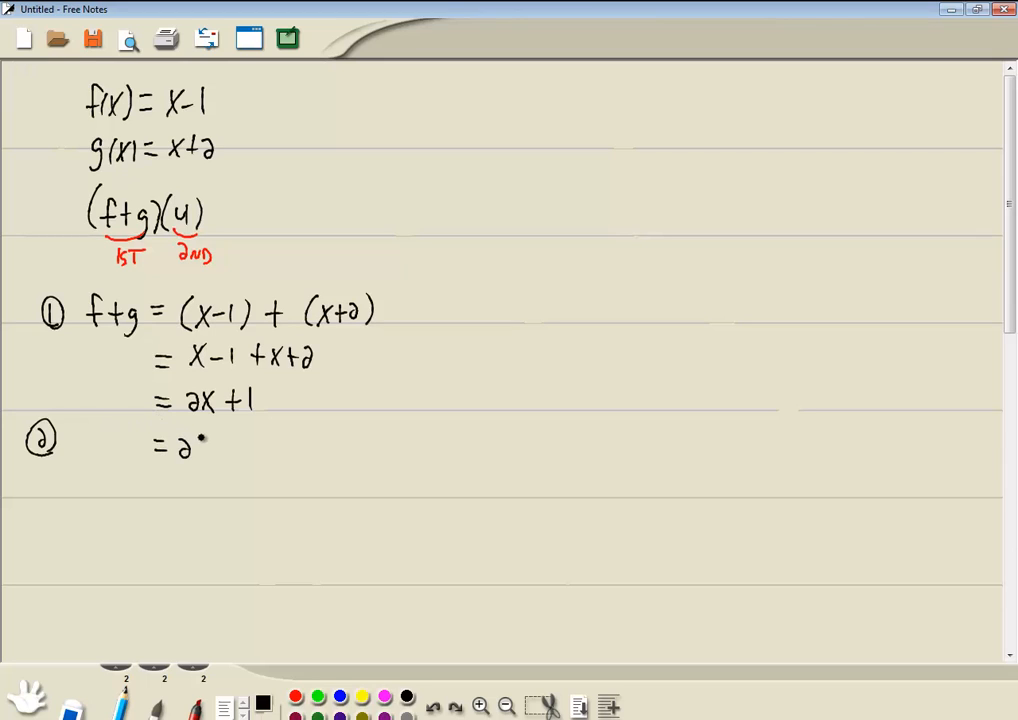
text((4)+1)
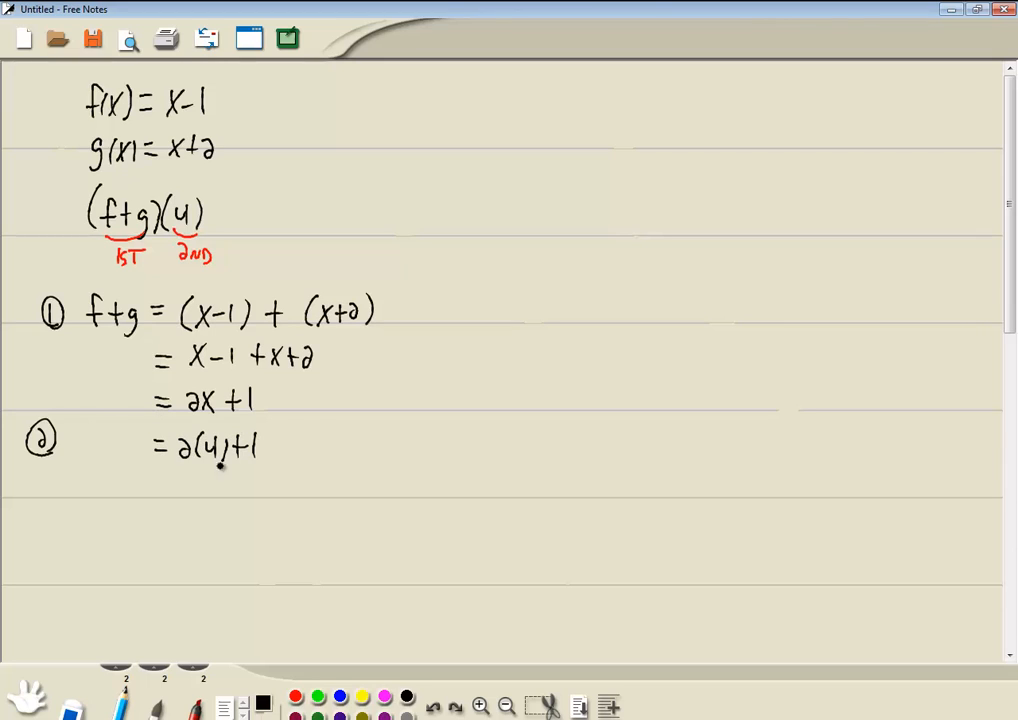
drag(185, 488, 225, 490)
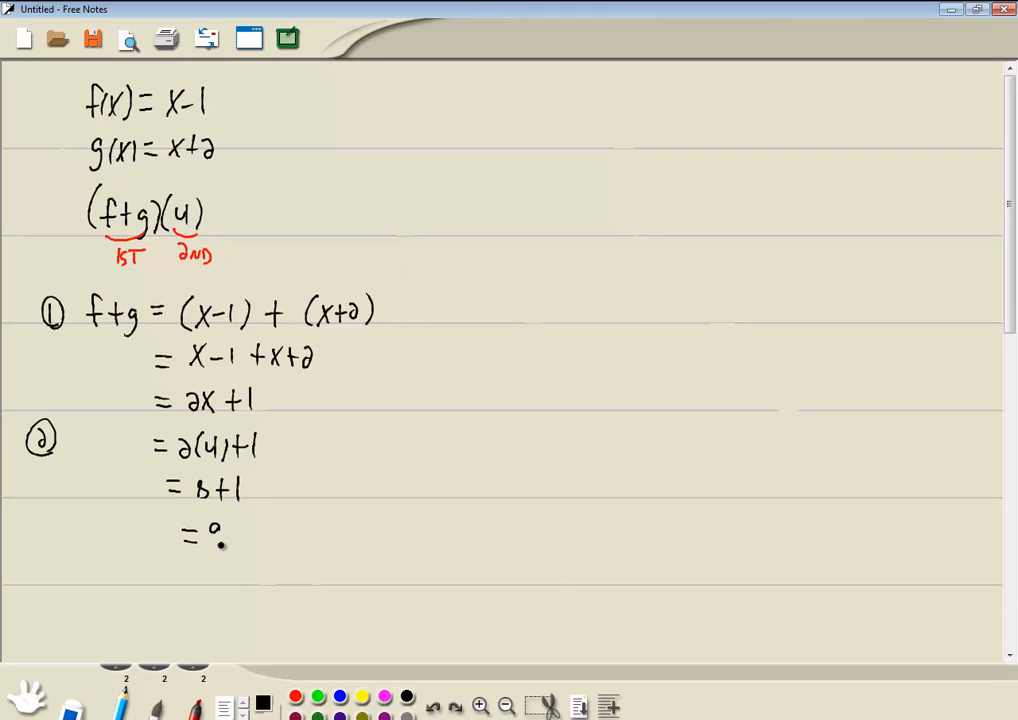
drag(200, 525, 225, 555)
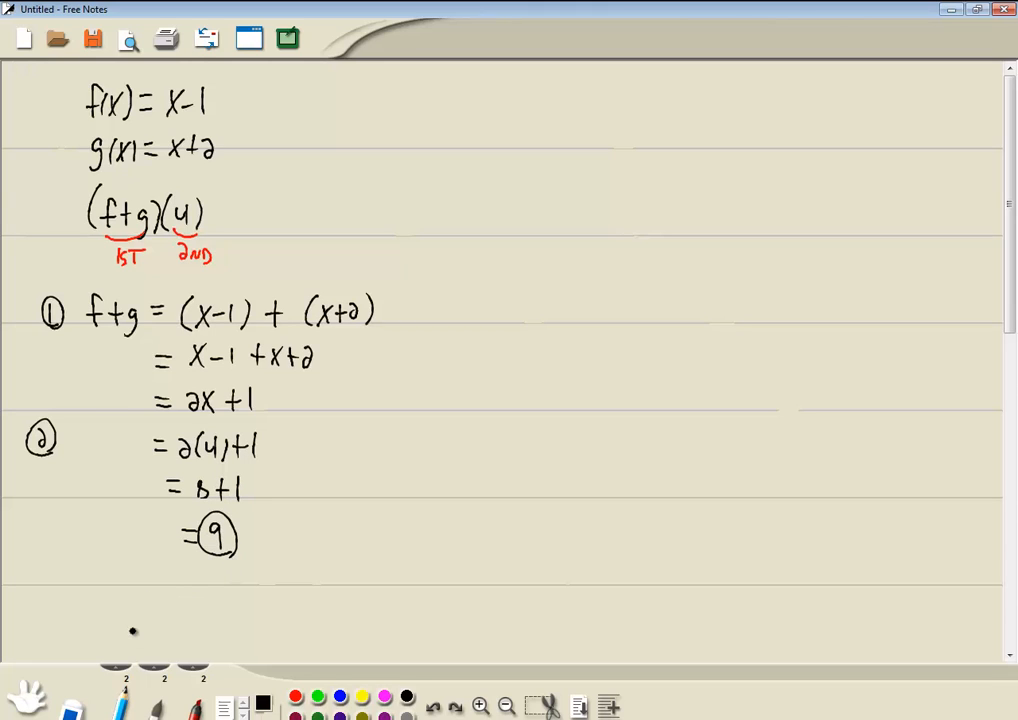